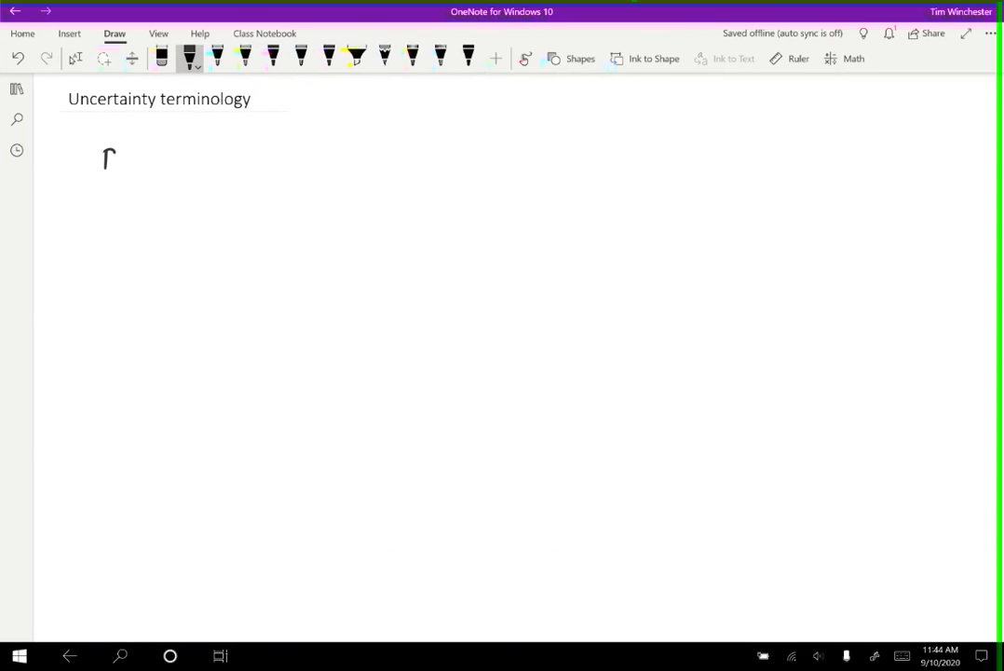
Handwrite 'precise - low uncertainty' under the title and begin the underlined term 'accuracy -'.
drag(105, 154, 197, 173)
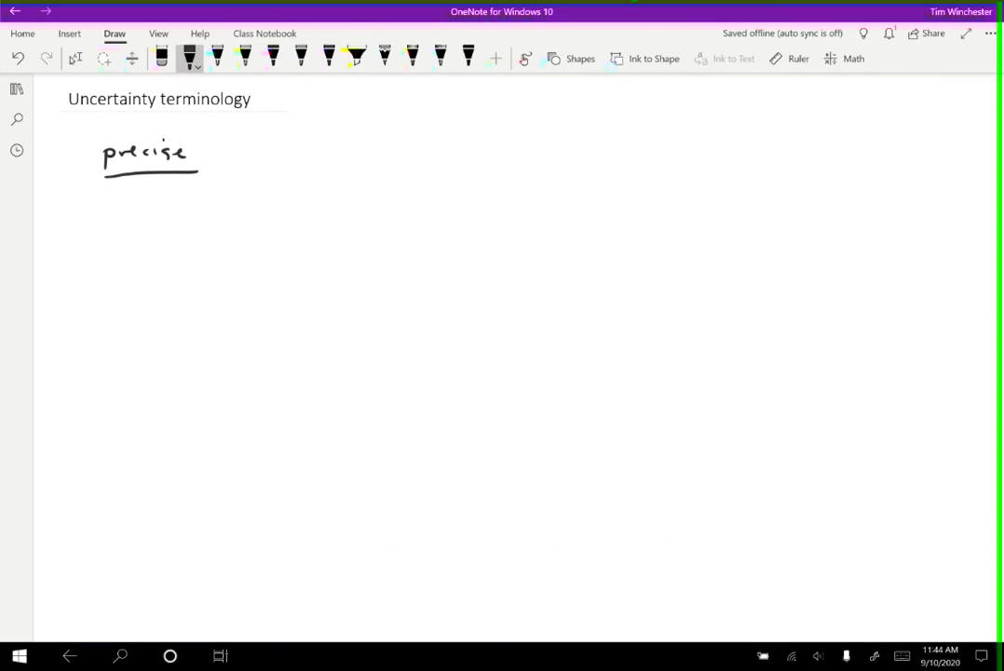
drag(201, 154, 209, 154)
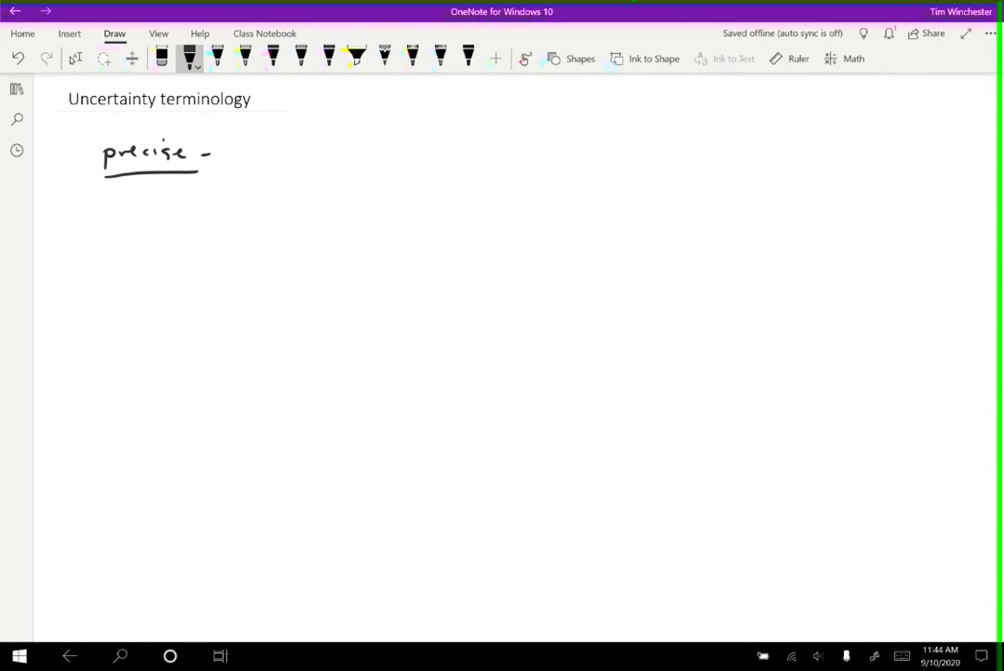
drag(244, 155, 336, 155)
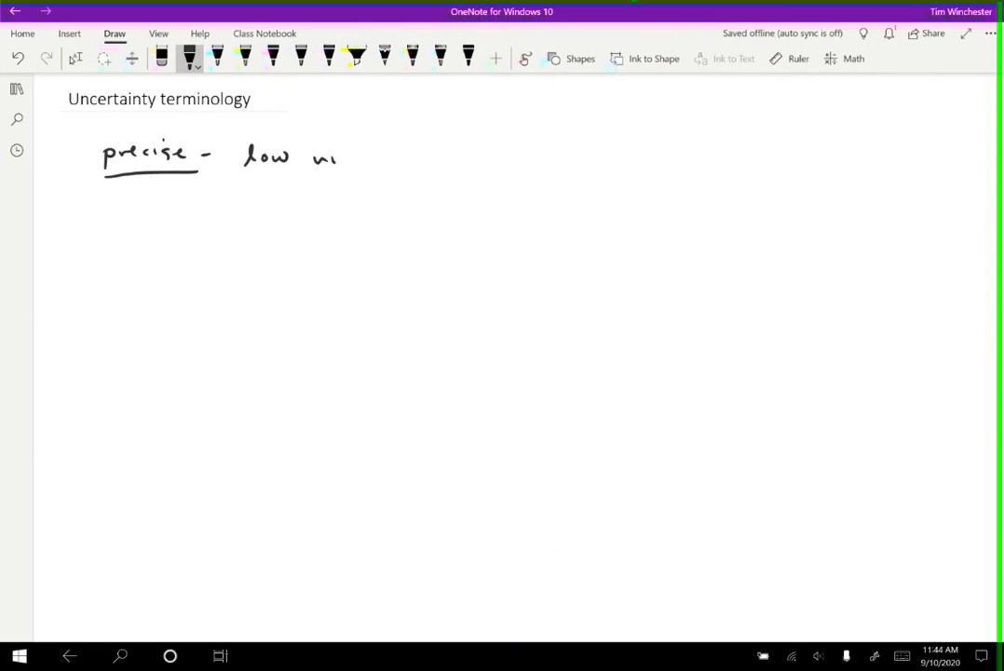
drag(337, 163, 452, 163)
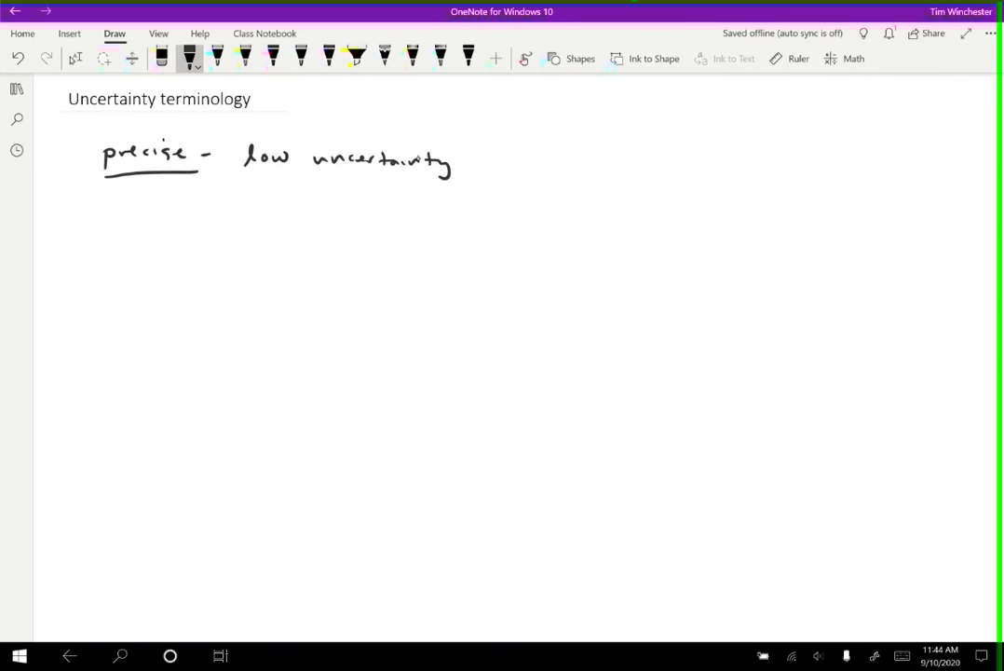
mouse_move(417, 156)
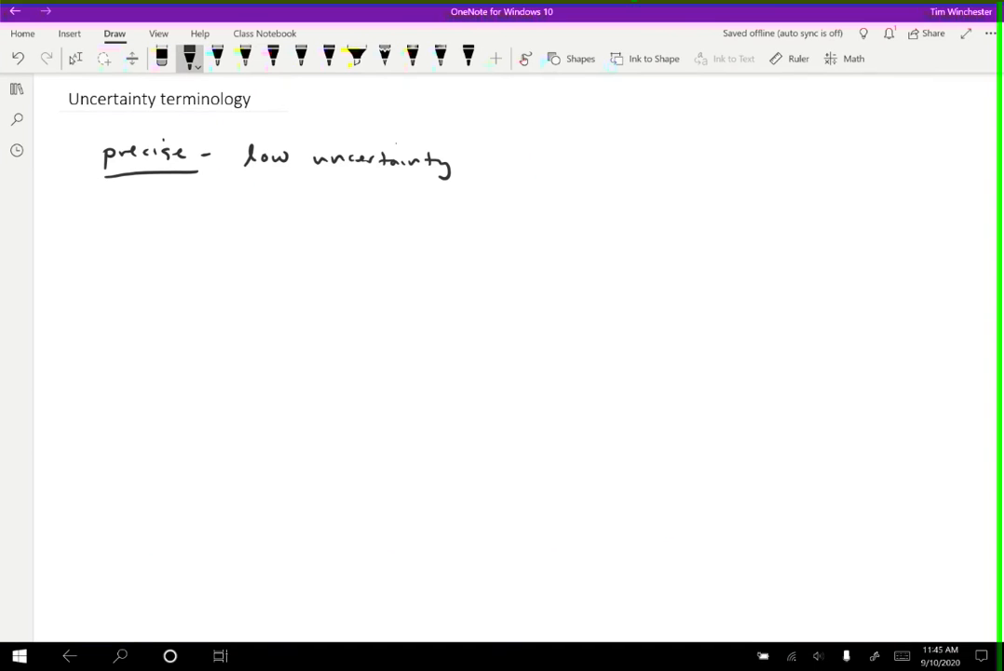
drag(105, 213, 161, 212)
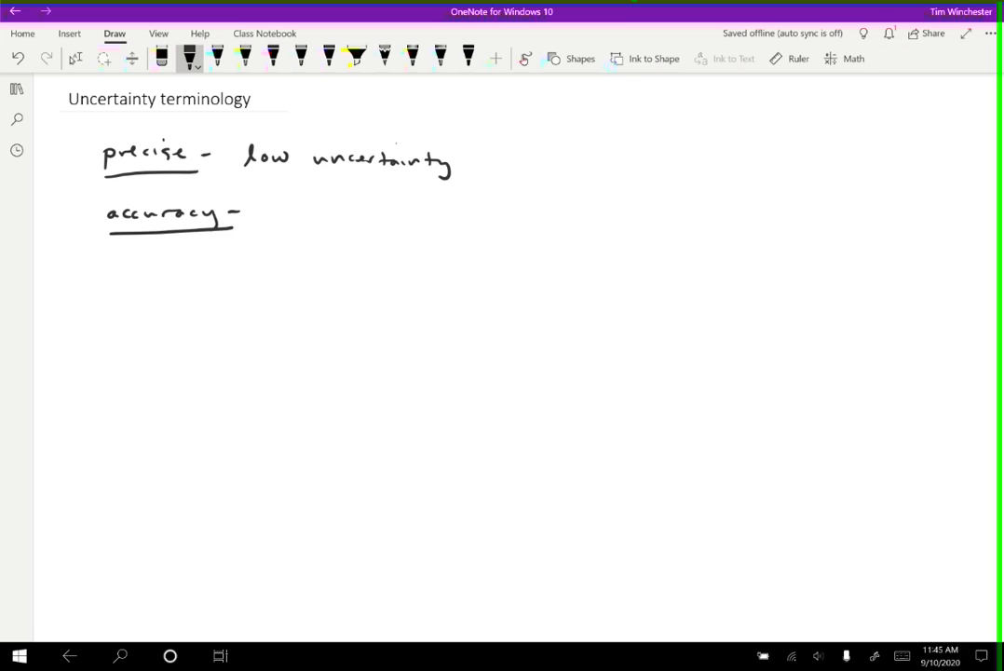
Write 'close to true value' after accuracy, mark 'close' in another ink colour, and add 'otherwise not'.
drag(270, 221, 280, 213)
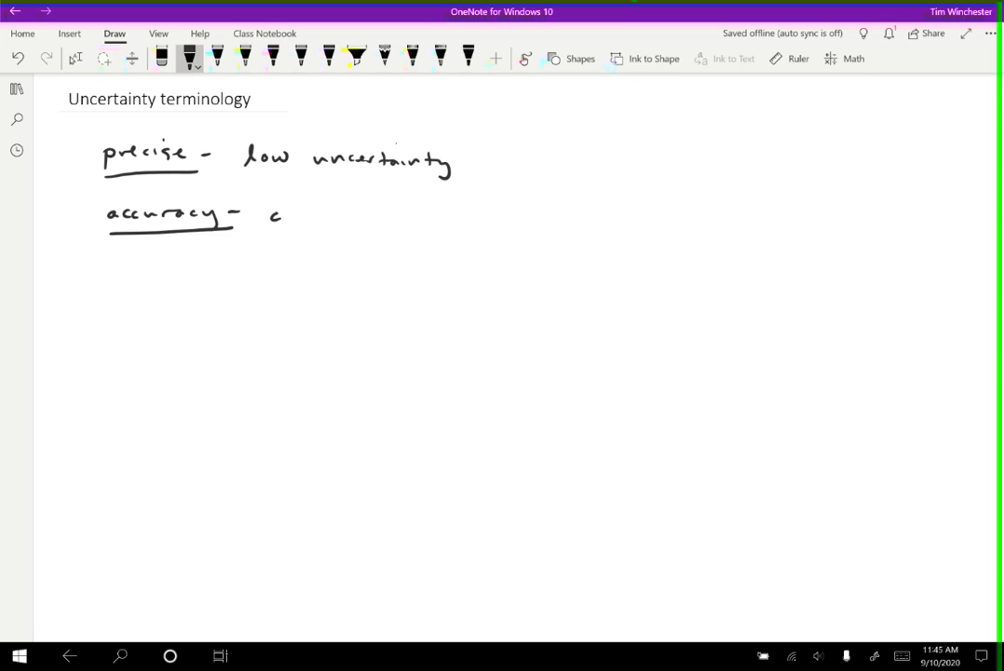
drag(279, 216, 419, 216)
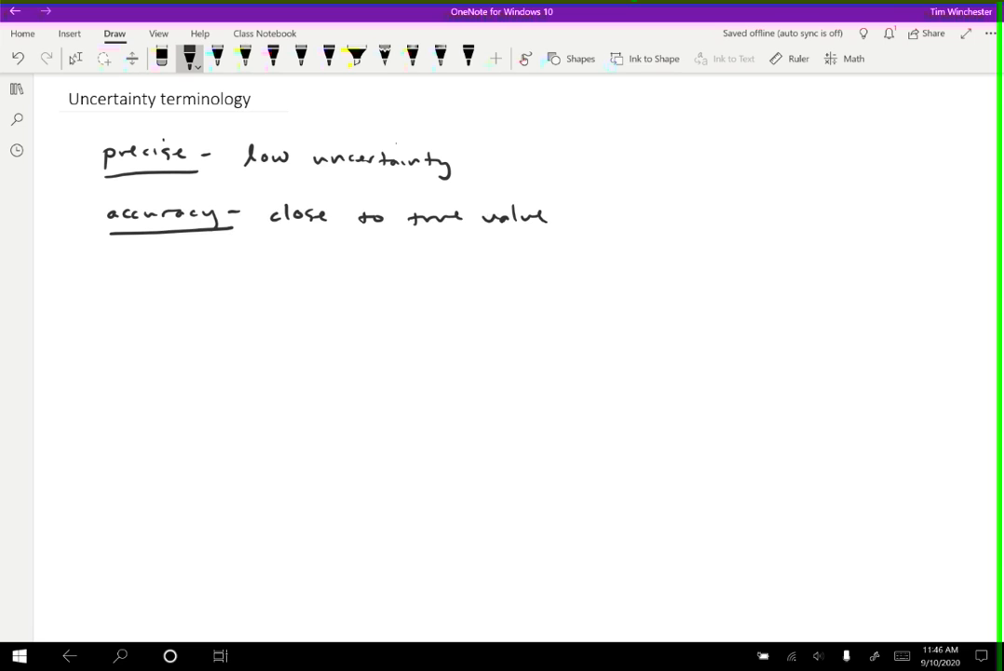
click(245, 57)
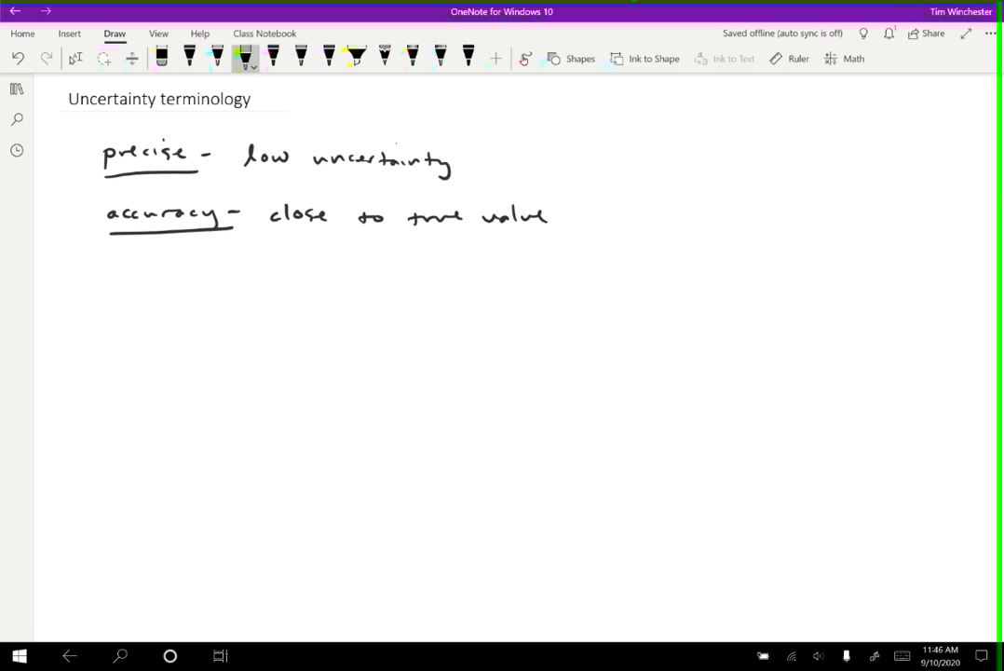
click(189, 58)
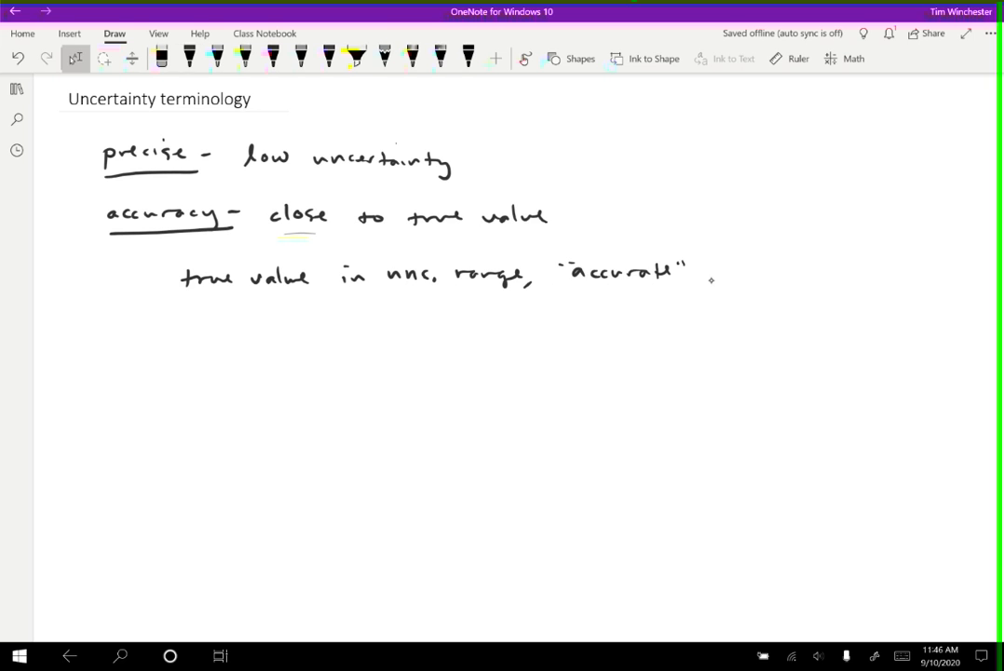
drag(711, 277, 834, 270)
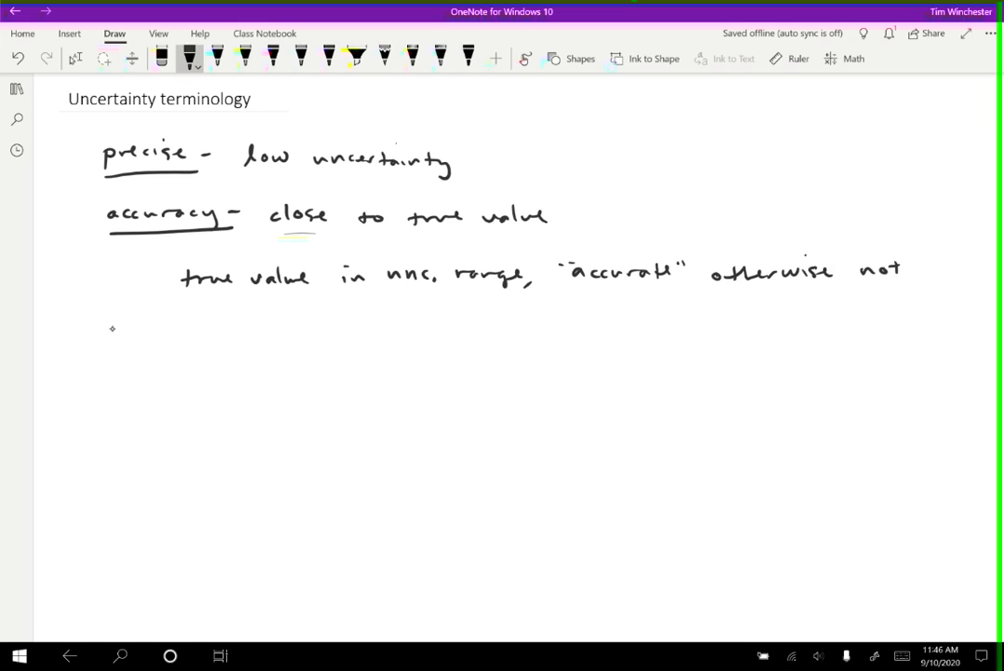
Write underlined 'uncertainty - range you are confident the true value lies'.
drag(107, 324, 233, 327)
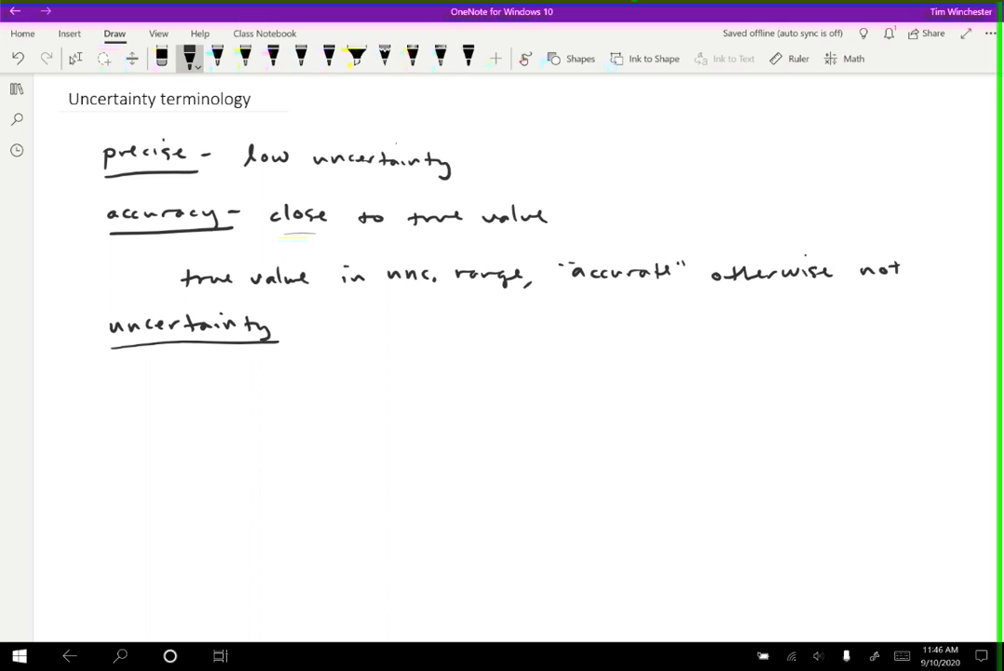
drag(299, 328, 342, 327)
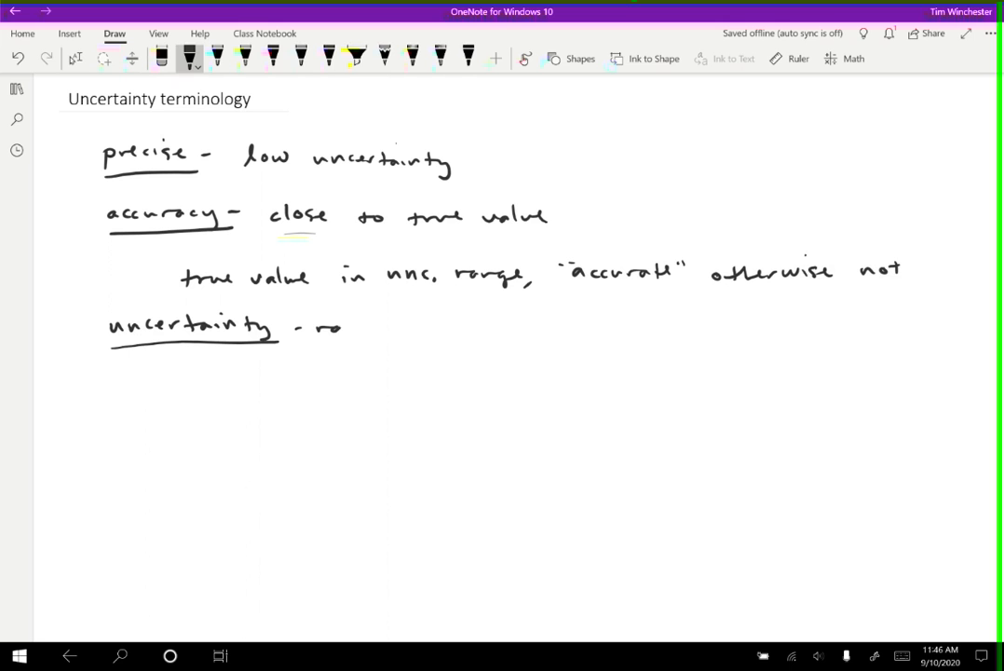
drag(354, 328, 503, 328)
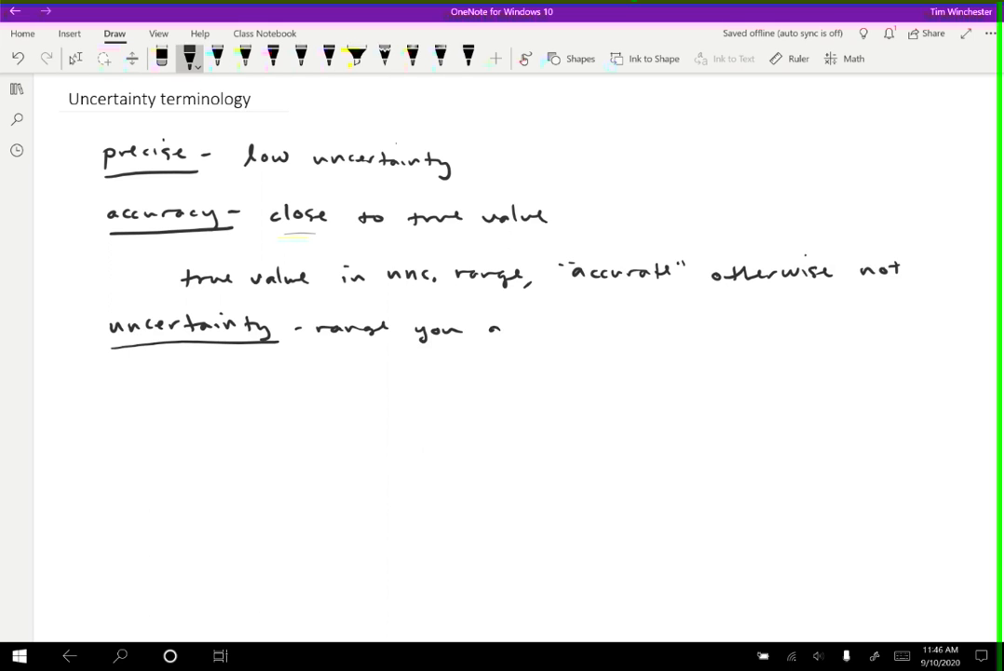
drag(503, 326, 642, 326)
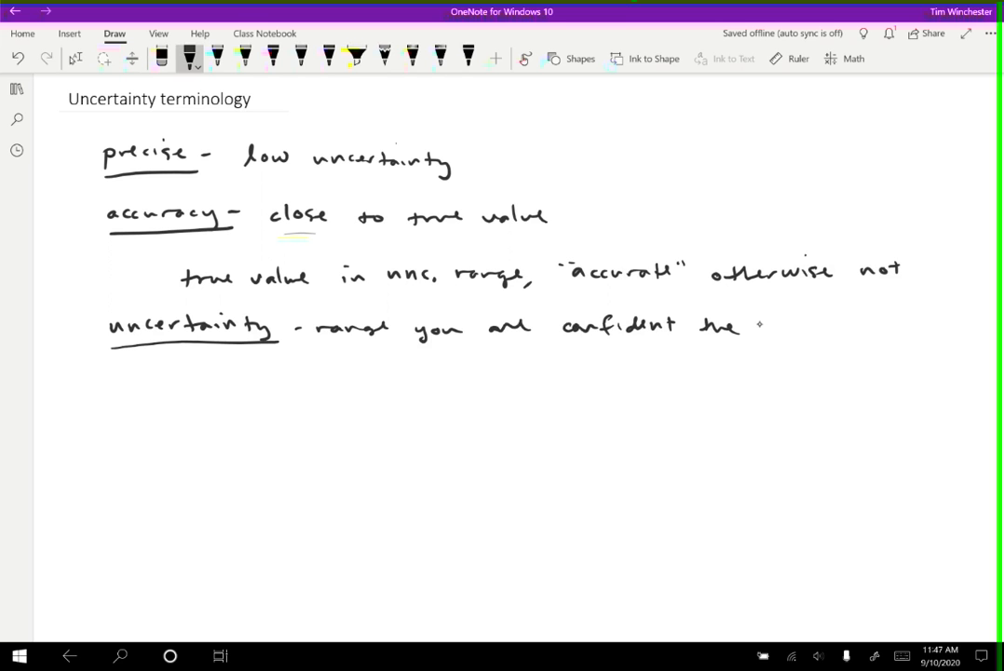
drag(755, 326, 894, 331)
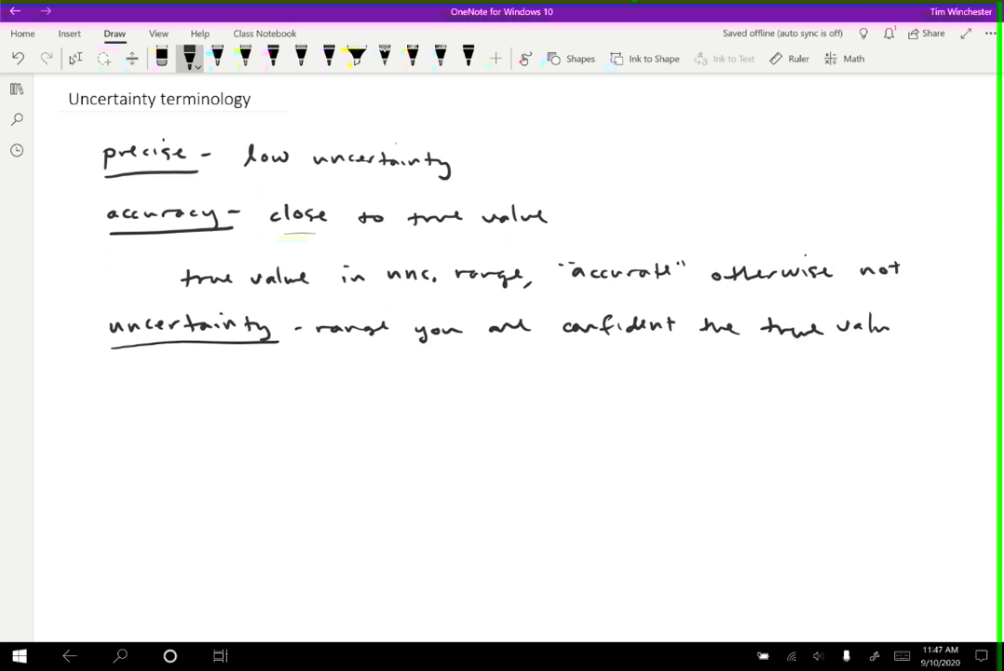
drag(903, 326, 964, 326)
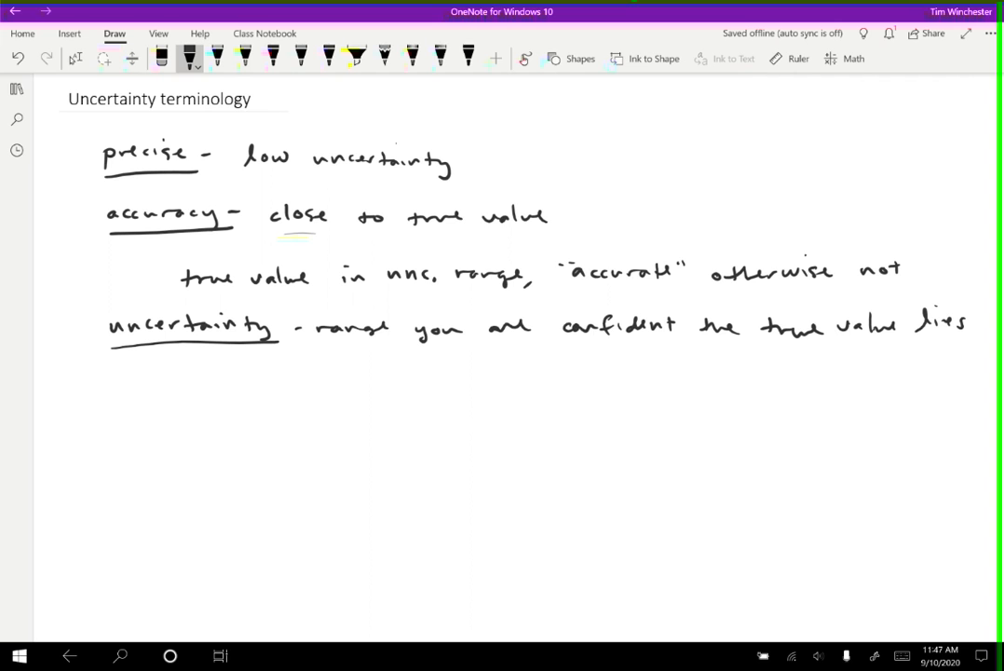
Begin the underlined 'error - difference' entry on the next line.
drag(110, 387, 172, 384)
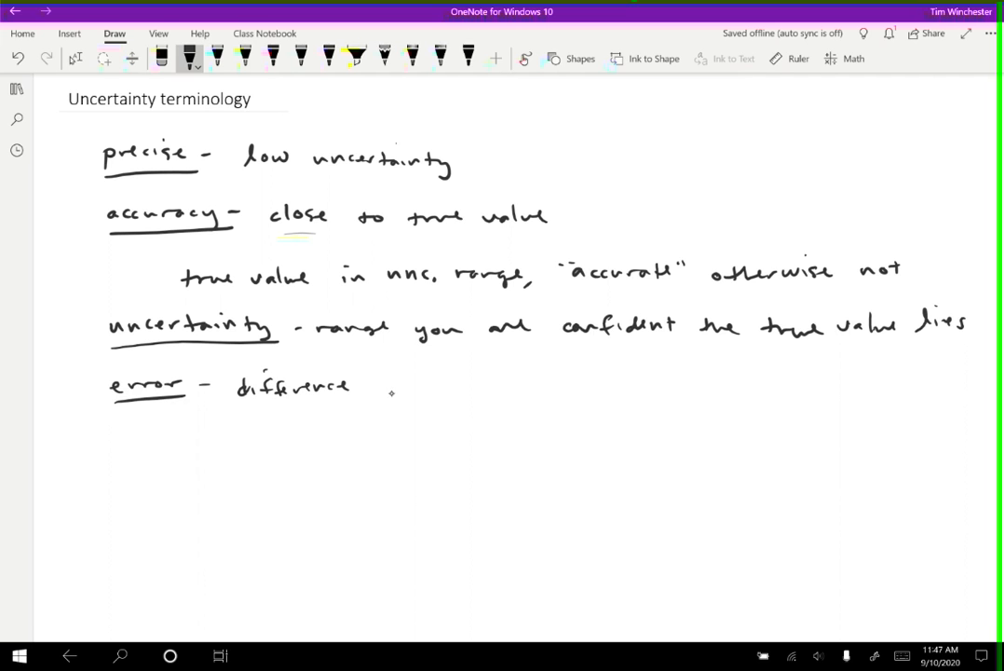
Write 'between measurement and true value (unknown)' and the underlined 'uncertainty bars' heading.
drag(373, 382, 527, 382)
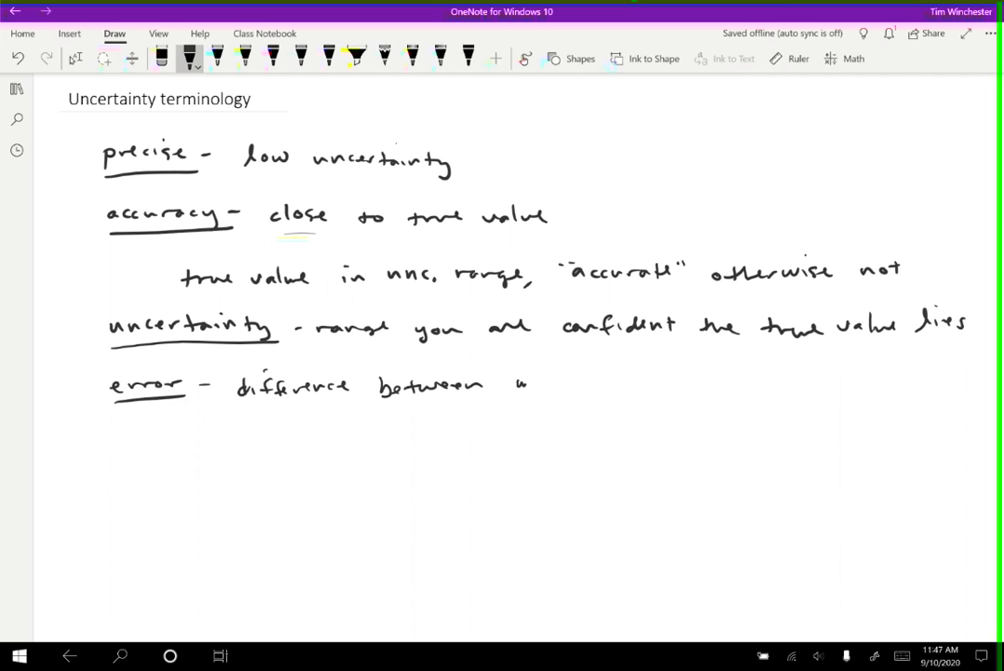
drag(517, 382, 652, 382)
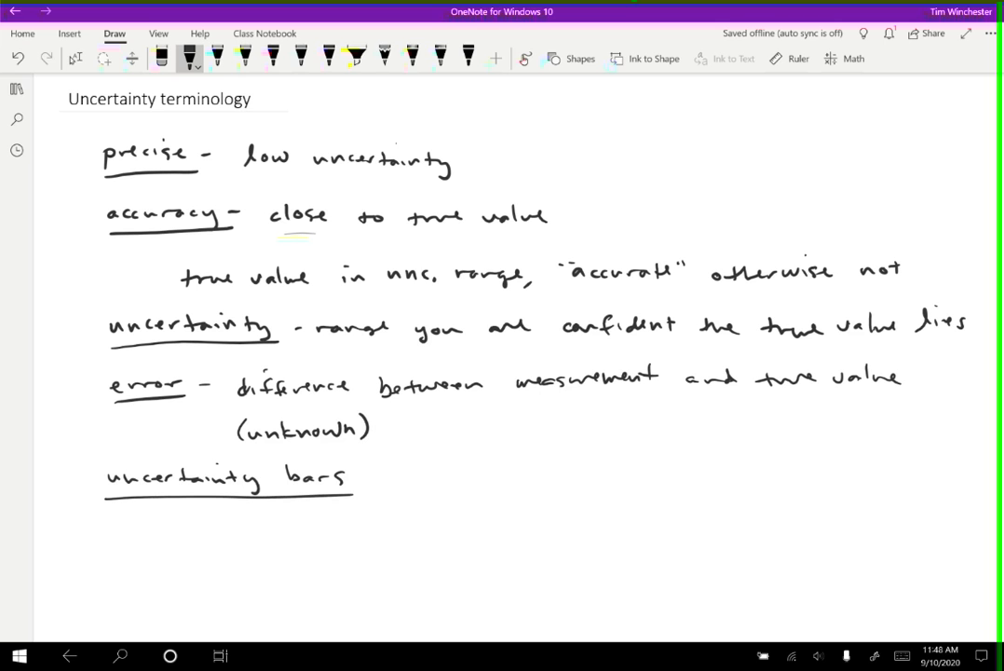
Sketch a dot with a capped horizontal bar and a second dot with horizontal and vertical bars.
click(476, 477)
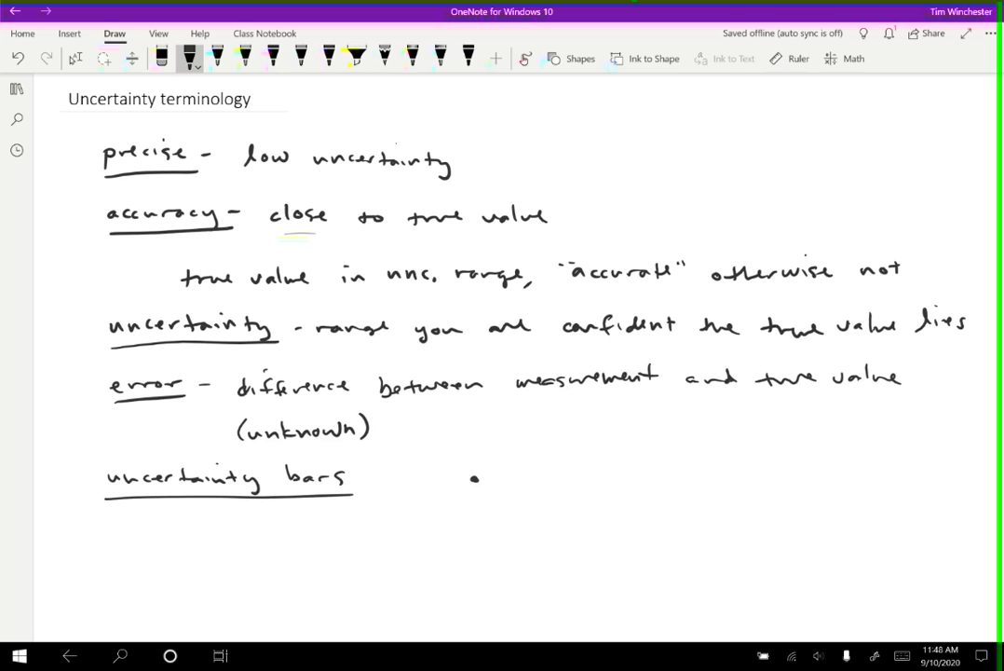
drag(465, 481, 511, 479)
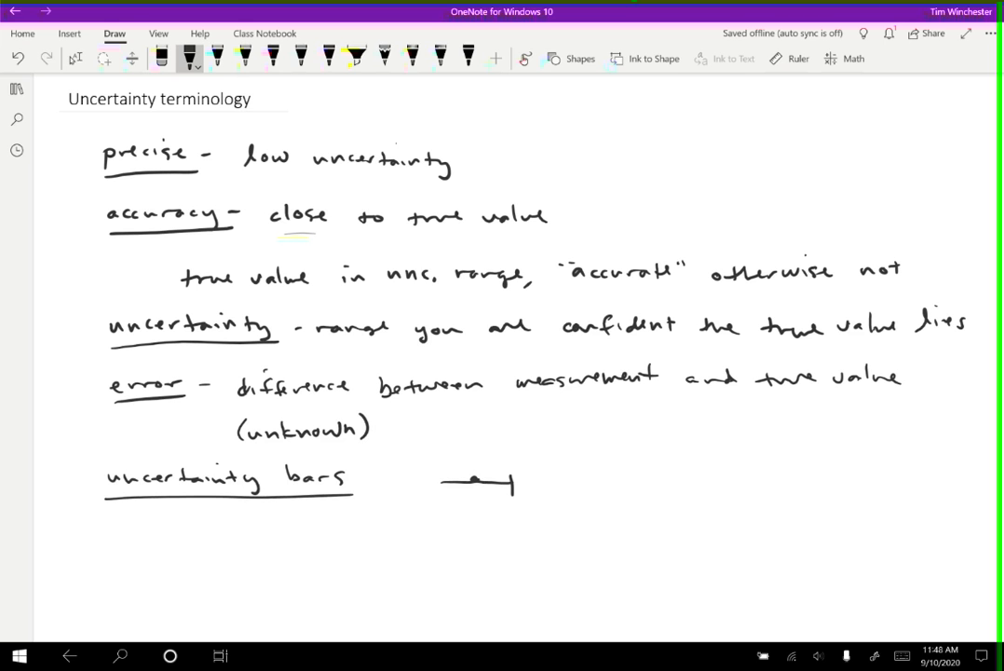
drag(438, 472, 438, 494)
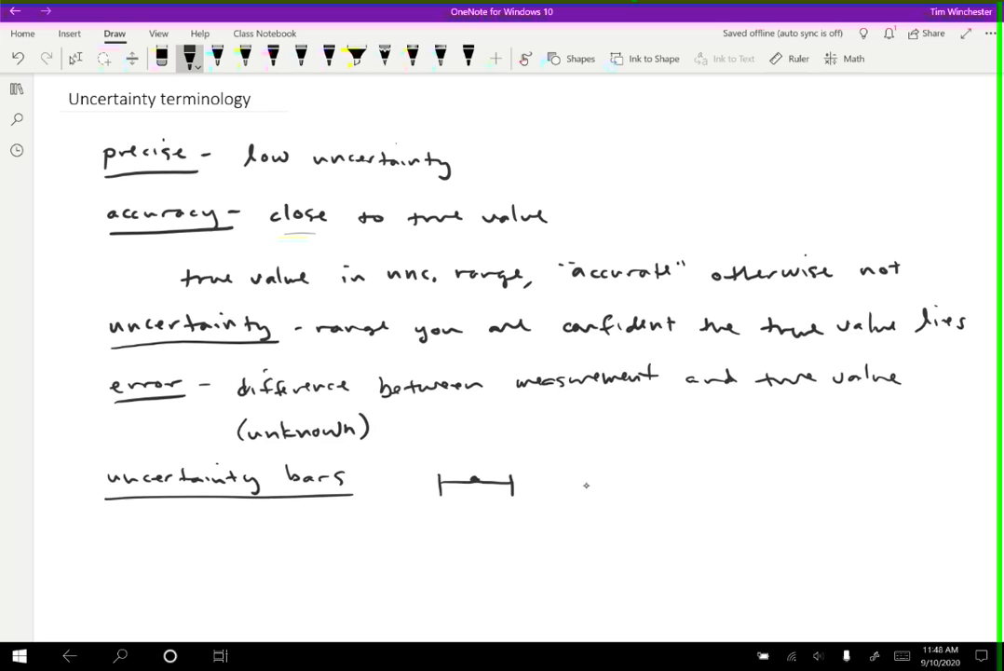
drag(582, 484, 638, 484)
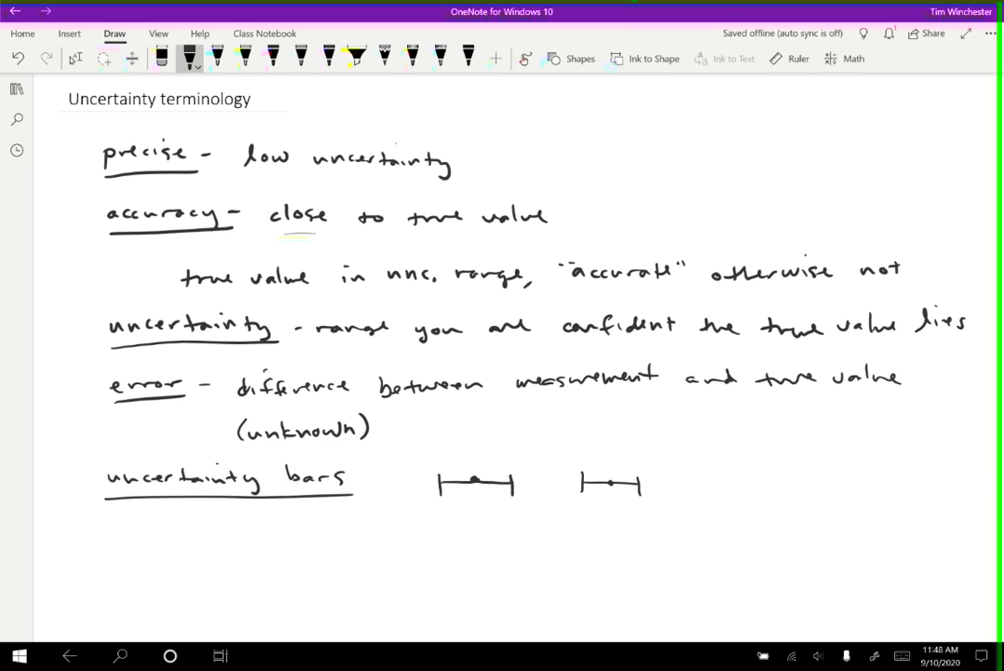
drag(611, 461, 610, 508)
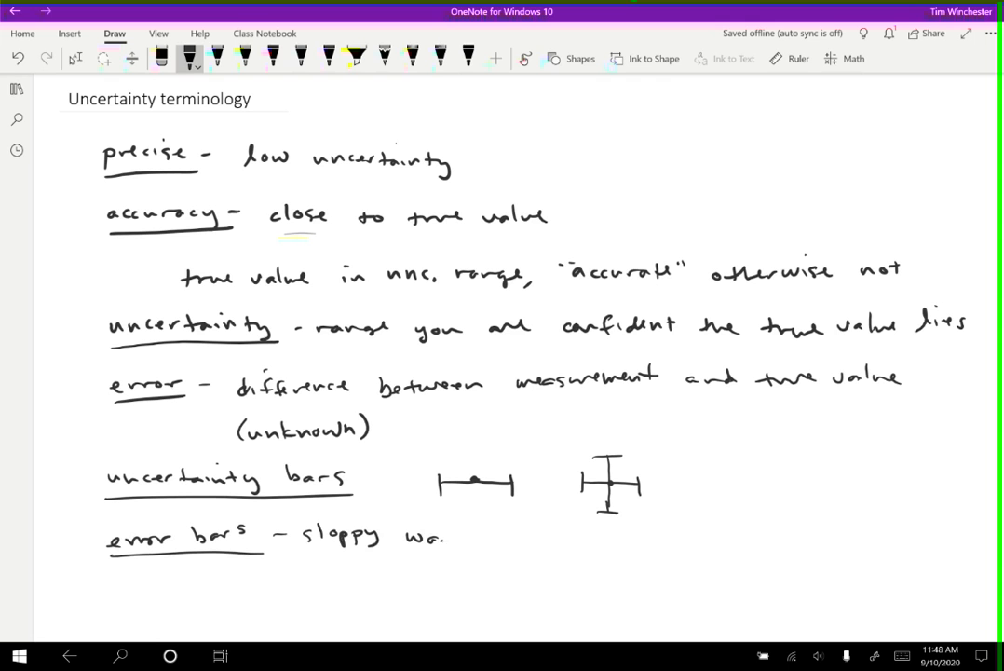
Continue the error bars line with 'way of saying uncertainty bars'.
text(way of saying)
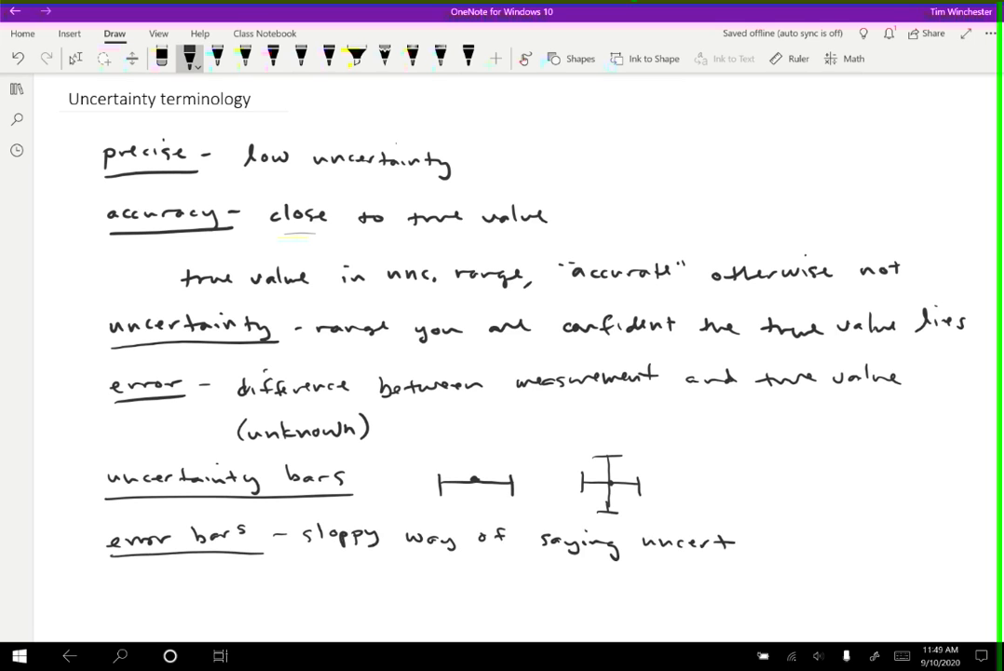
text(uncertainty bo)
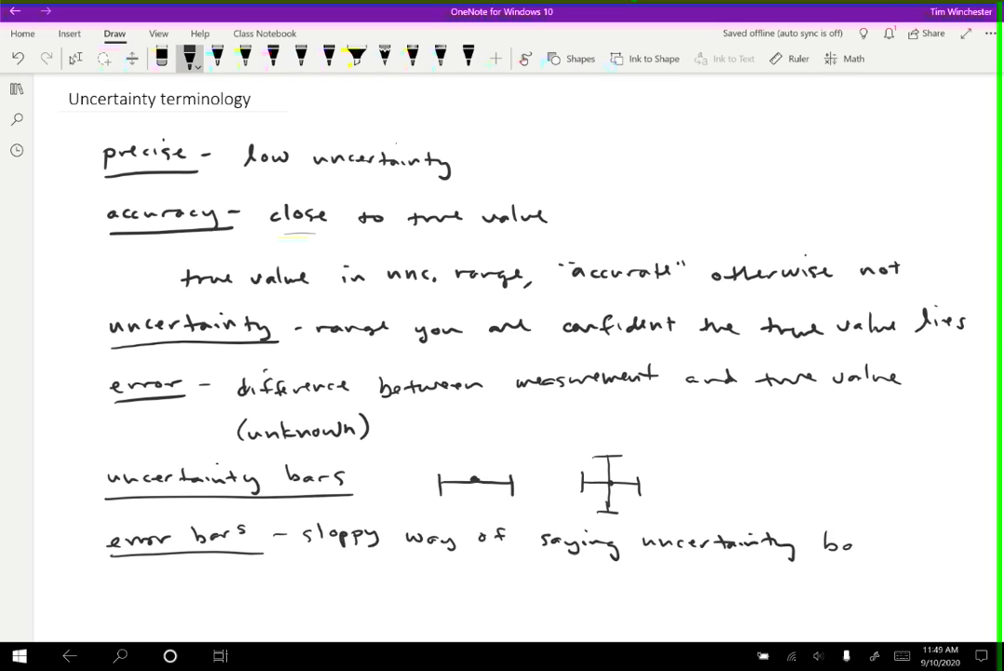